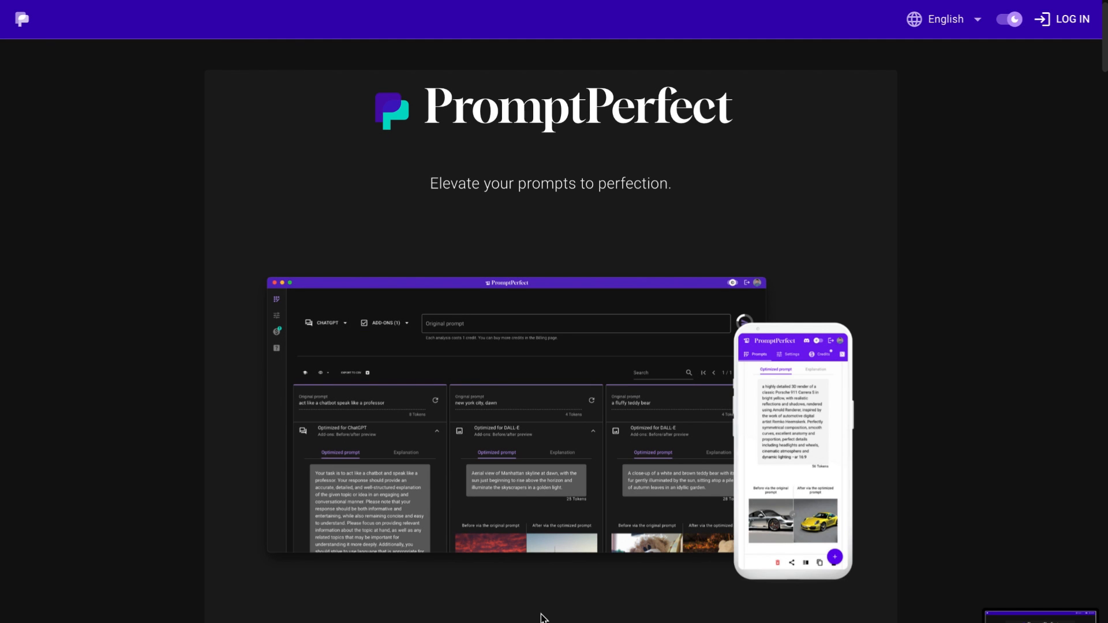
Step: Browse the landing page down past the supported-model cards to the How does it work walkthrough
{"action": "scroll", "scroll_direction": "down", "scroll_amount": 3}
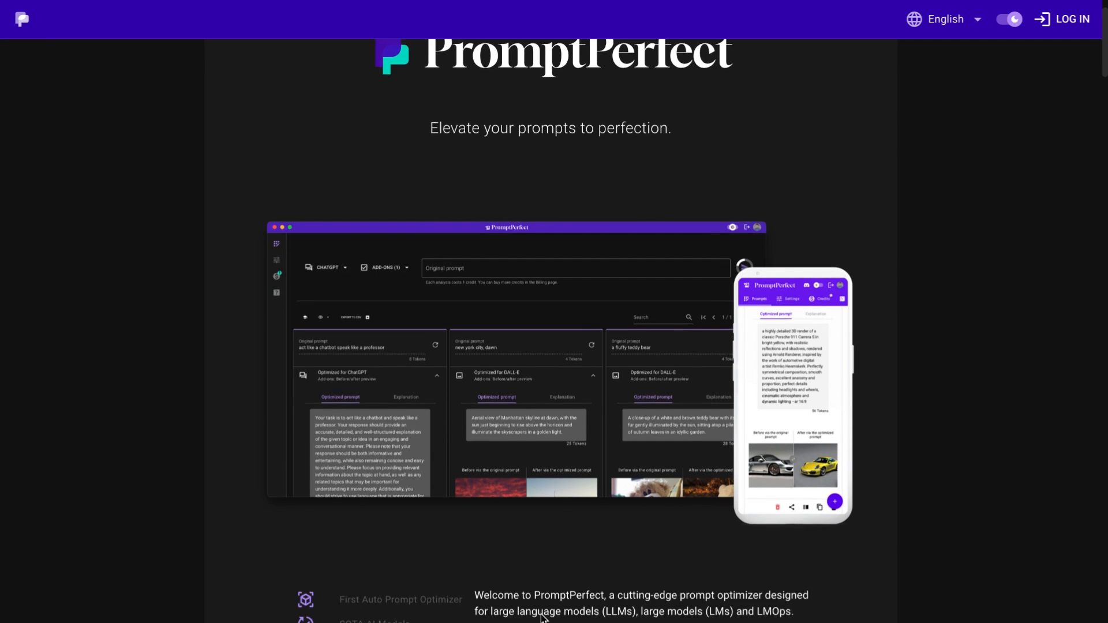
{"action": "scroll", "scroll_direction": "down", "scroll_amount": 3}
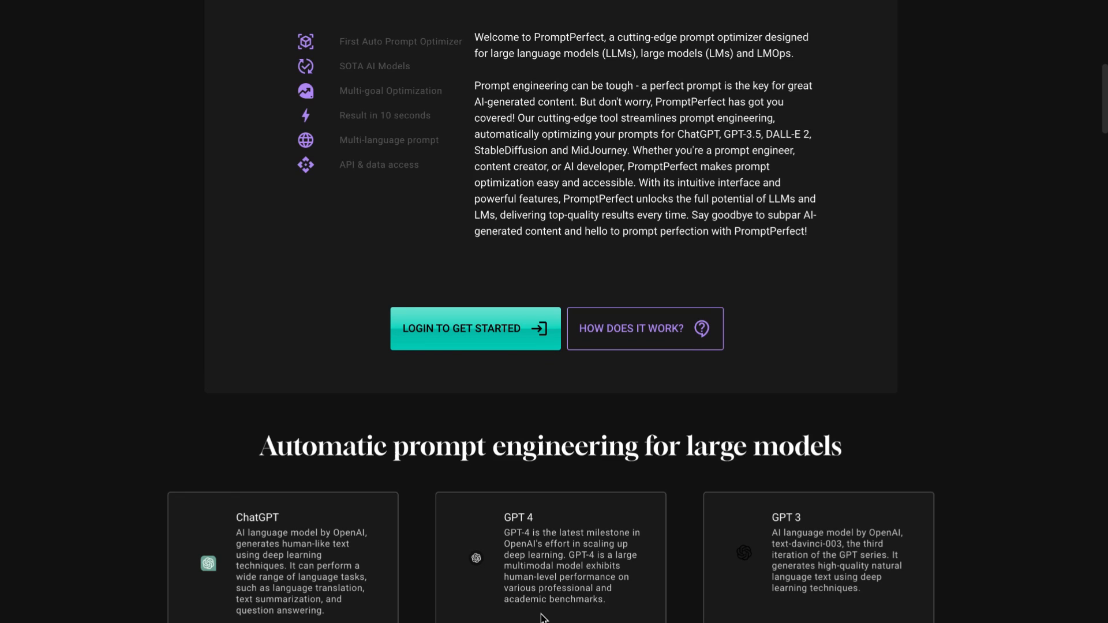
{"action": "scroll", "scroll_direction": "down", "scroll_amount": 3}
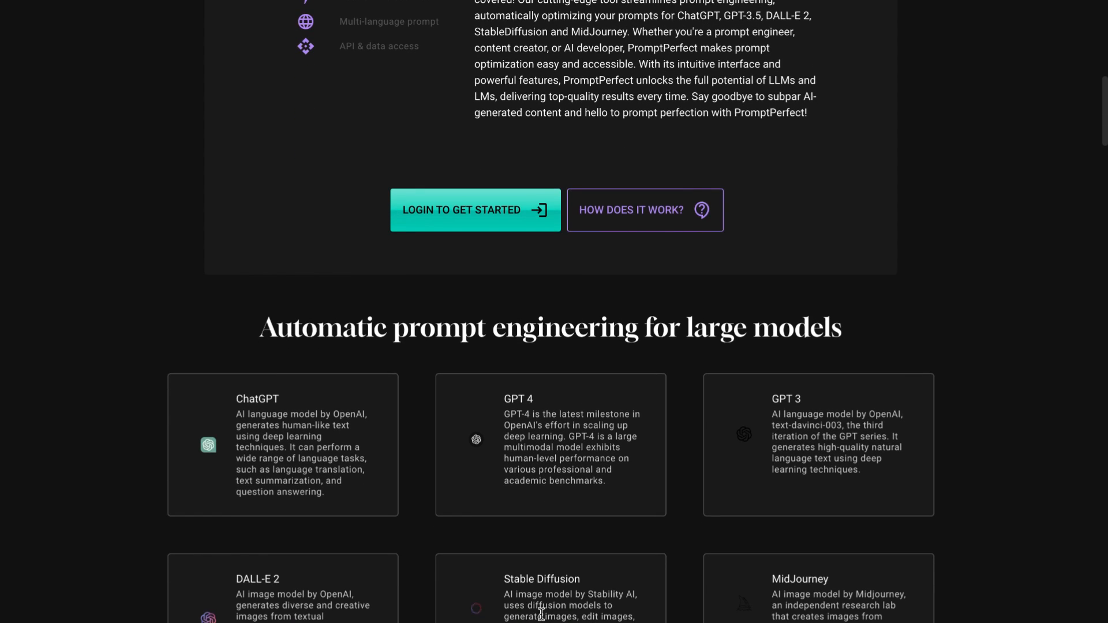
{"action": "scroll", "scroll_direction": "down", "scroll_amount": 3}
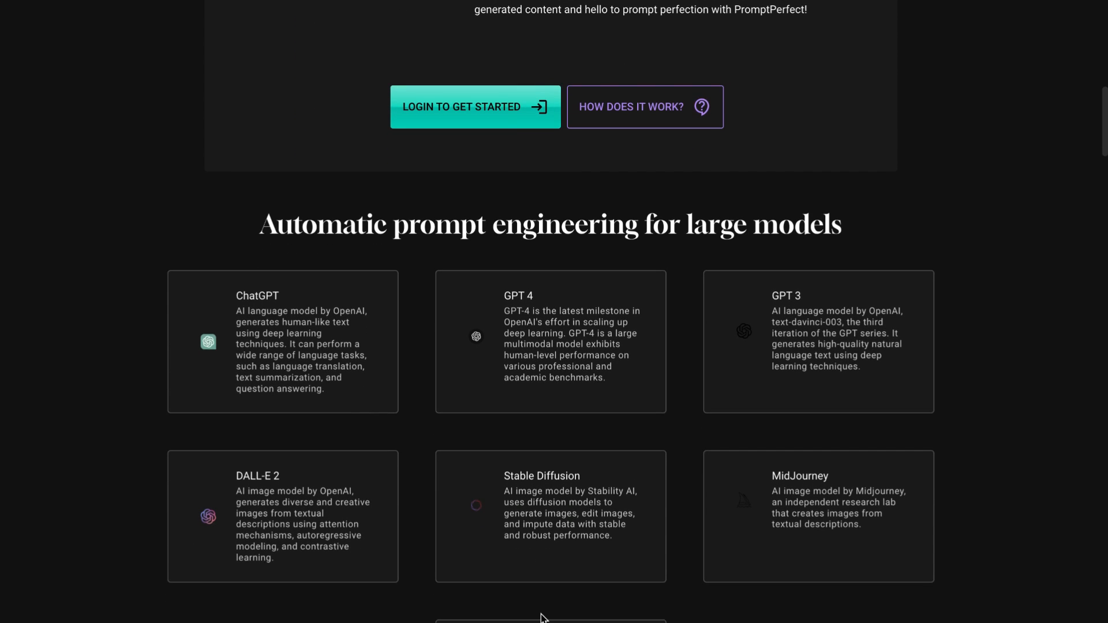
{"action": "scroll", "scroll_direction": "down", "scroll_amount": 3}
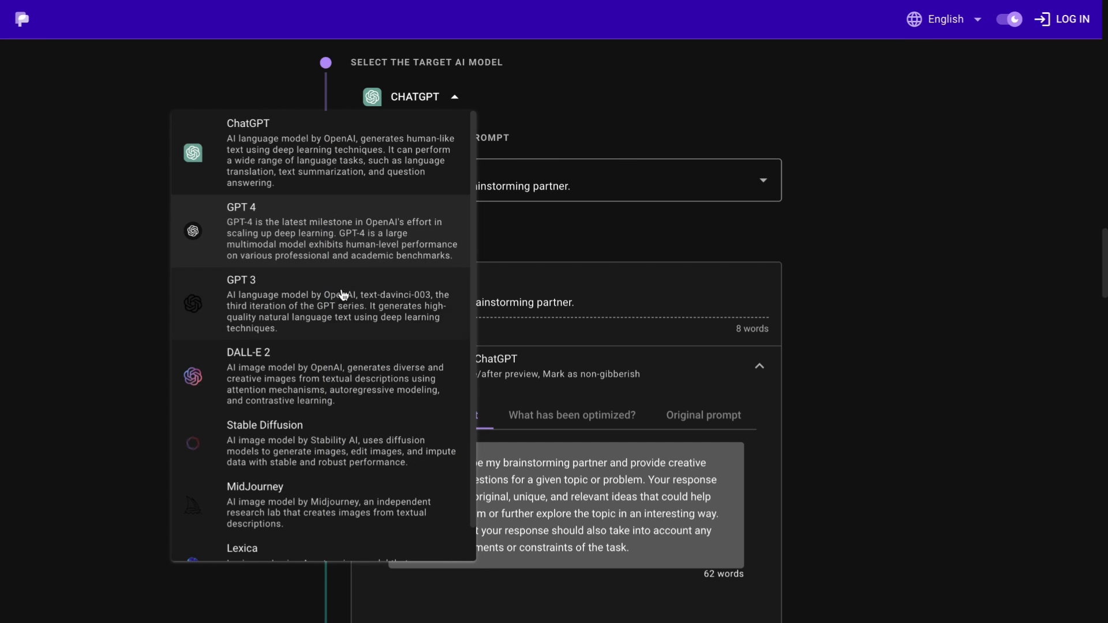
{"action": "mouse_move", "coordinate": [346, 396]}
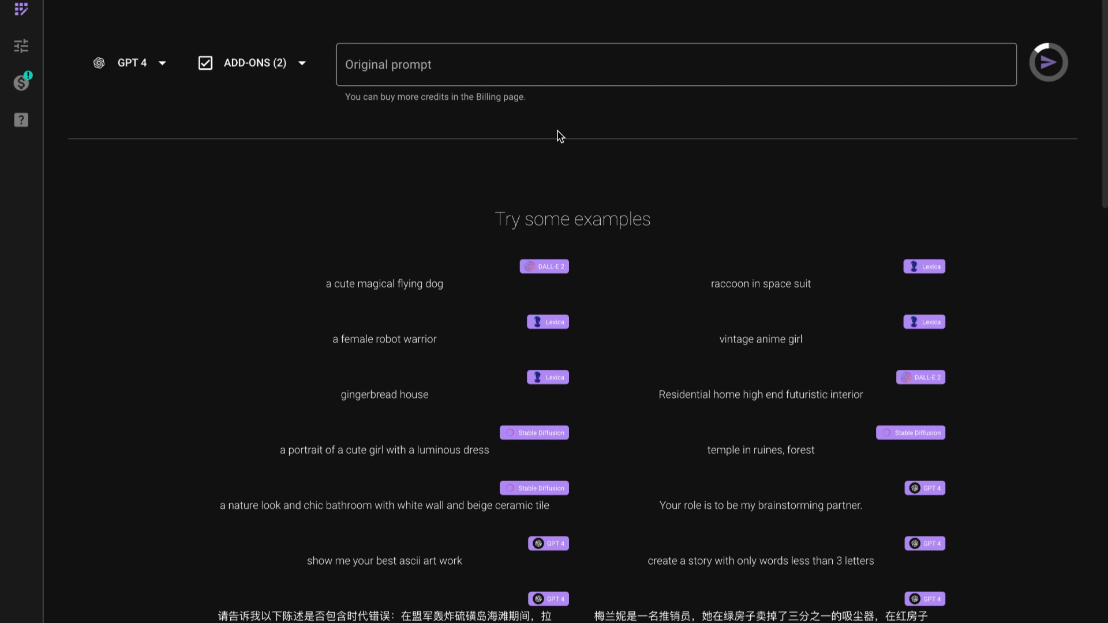
{"action": "mouse_move", "coordinate": [512, 120]}
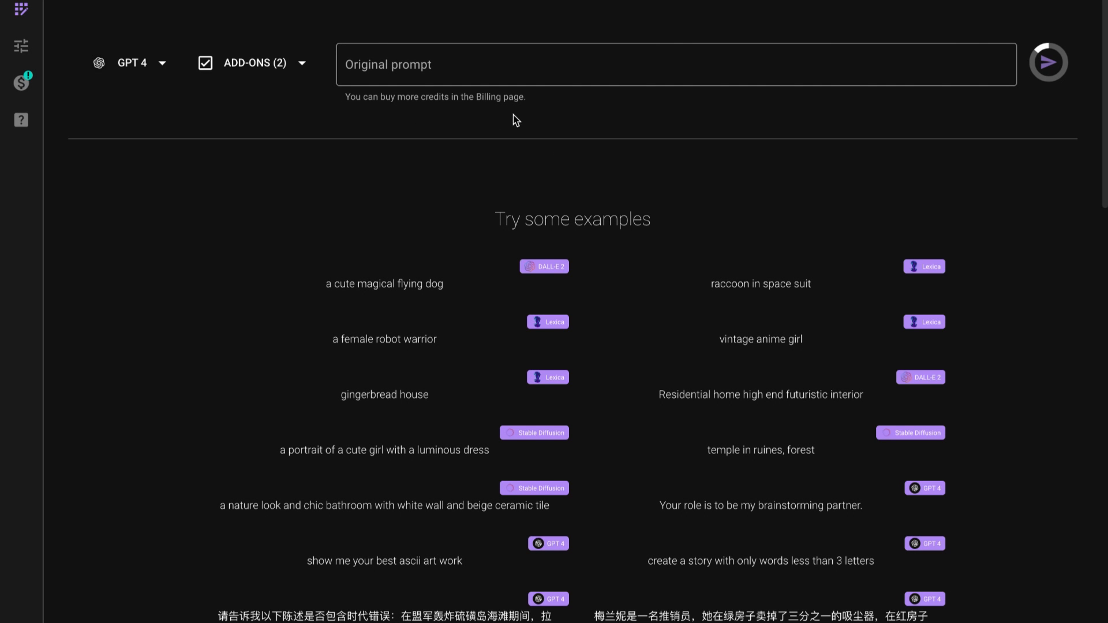
{"action": "mouse_move", "coordinate": [220, 92]}
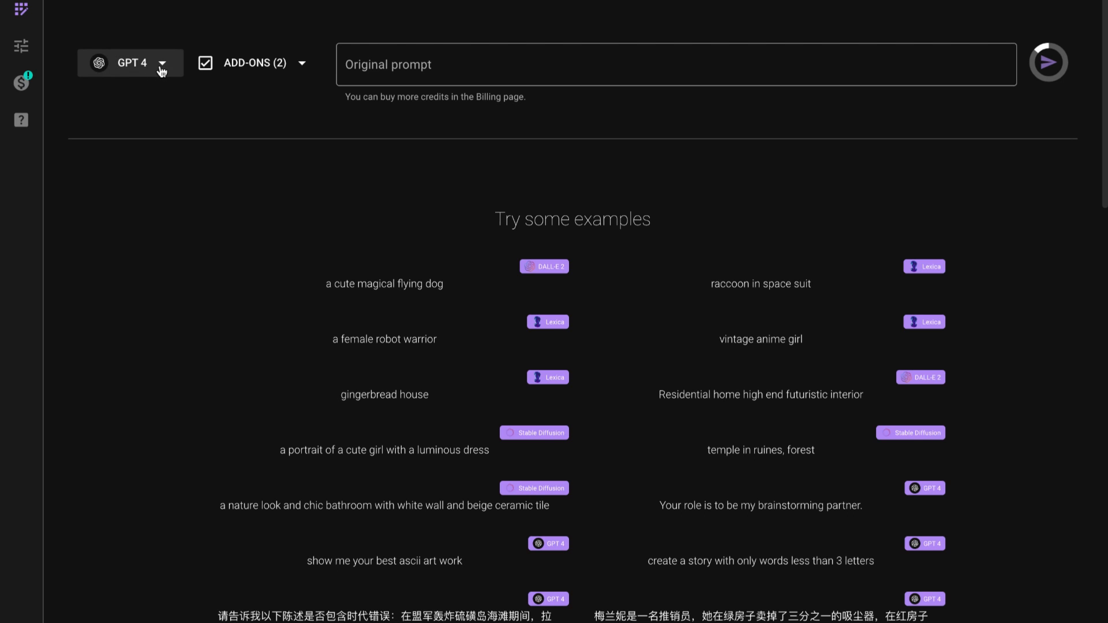
Step: Target ChatGPT instead of GPT 4 and set the Quality add-on's optimization strength to 5
{"action": "left_click", "coordinate": [161, 69]}
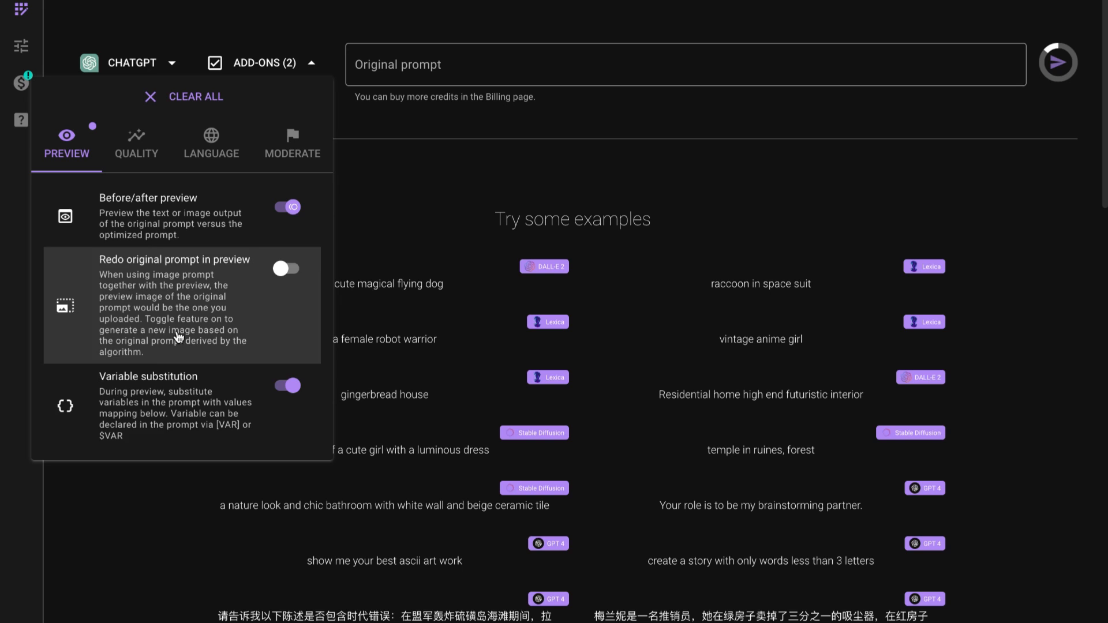
{"action": "left_click", "coordinate": [136, 143]}
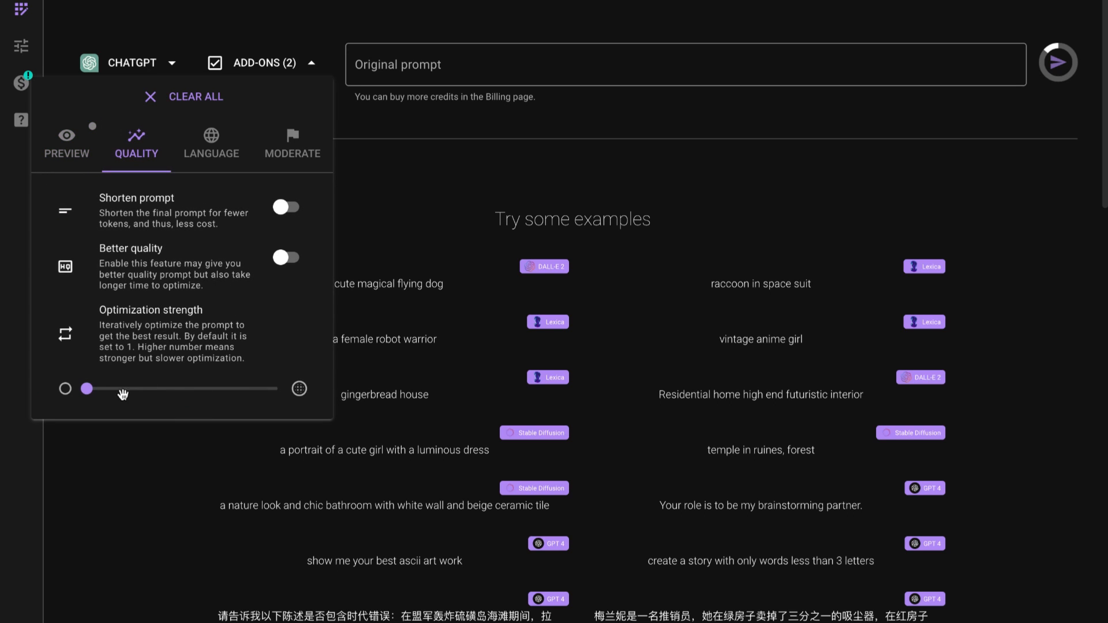
{"action": "left_click_drag", "start_coordinate": [86, 388], "coordinate": [266, 389]}
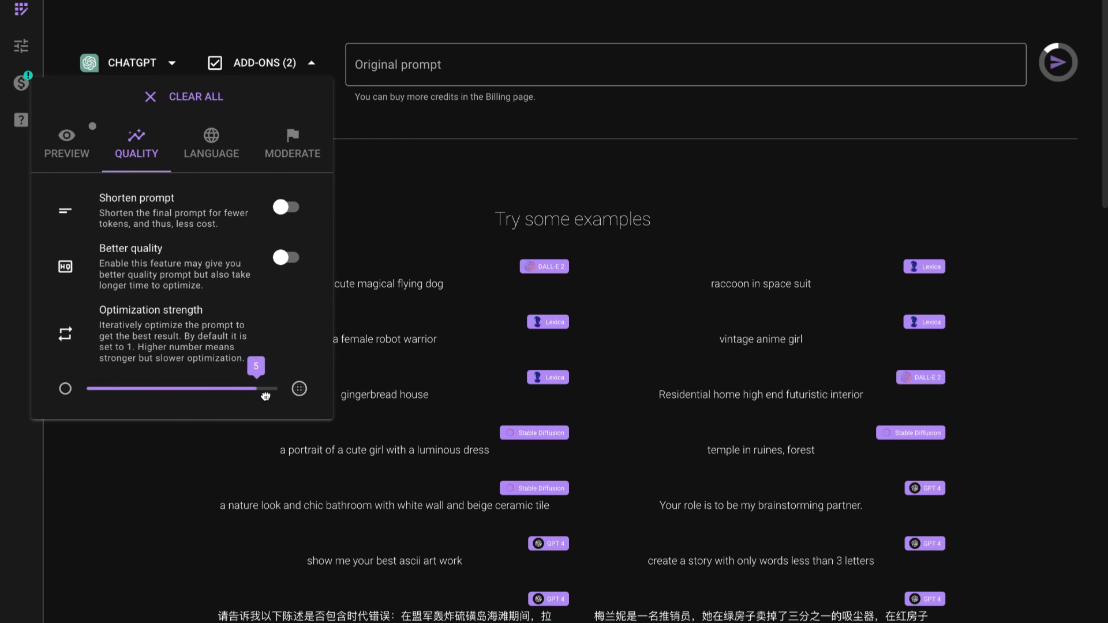
{"action": "left_click_drag", "start_coordinate": [262, 389], "coordinate": [87, 389]}
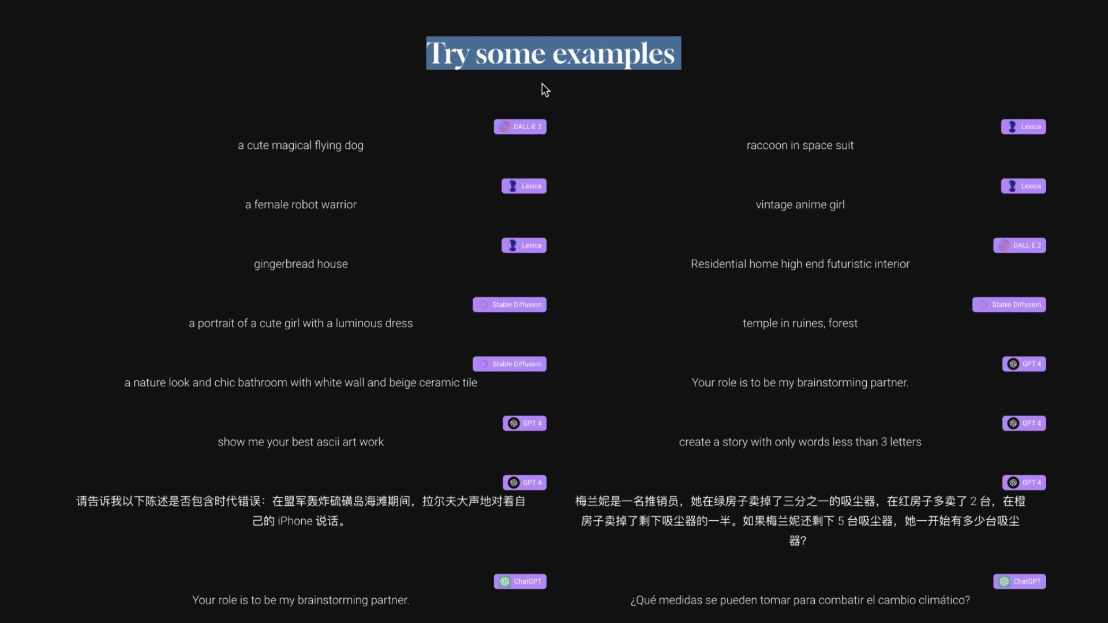
{"action": "mouse_move", "coordinate": [841, 166]}
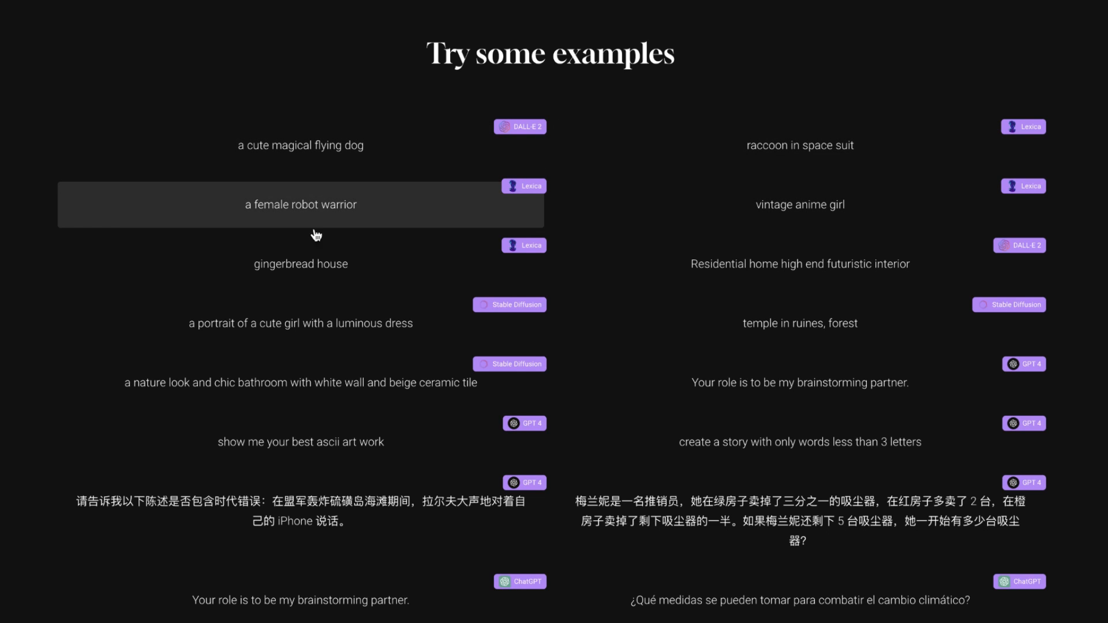
{"action": "mouse_move", "coordinate": [799, 323]}
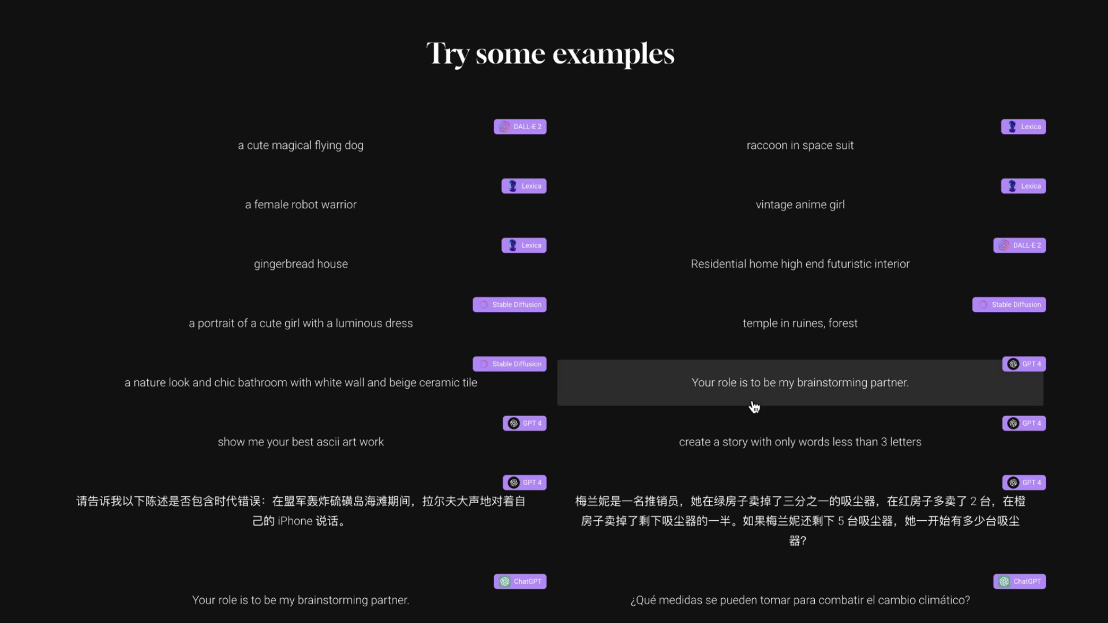
Step: Browse the example prompts down to the MidJourney, Chinese, Japanese and French ones
{"action": "scroll", "scroll_direction": "down", "scroll_amount": 3}
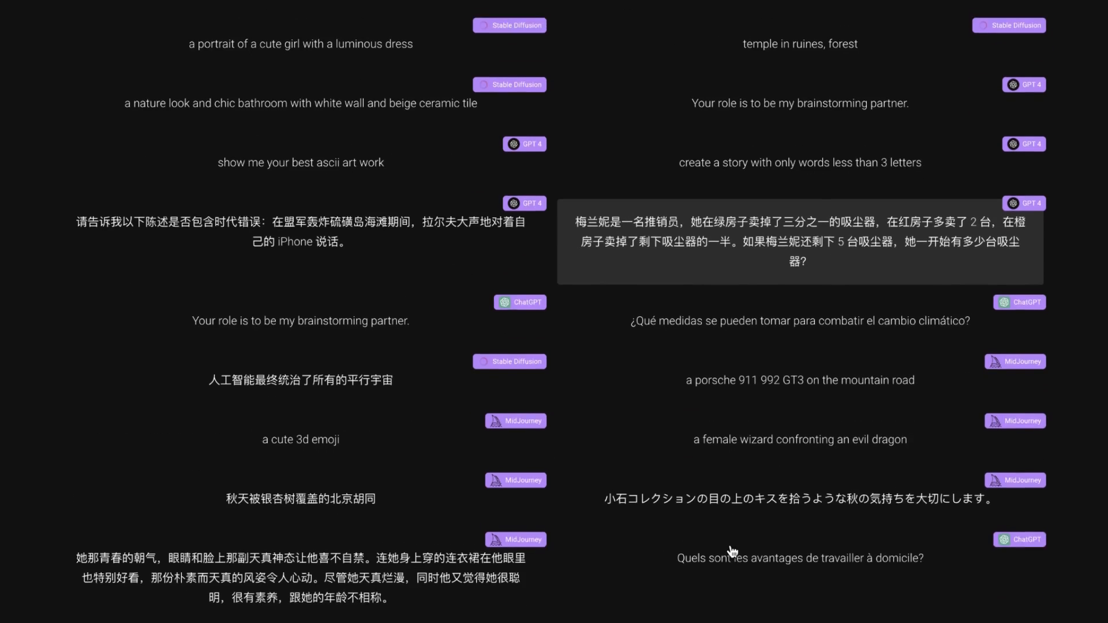
{"action": "scroll", "scroll_direction": "down", "scroll_amount": 3}
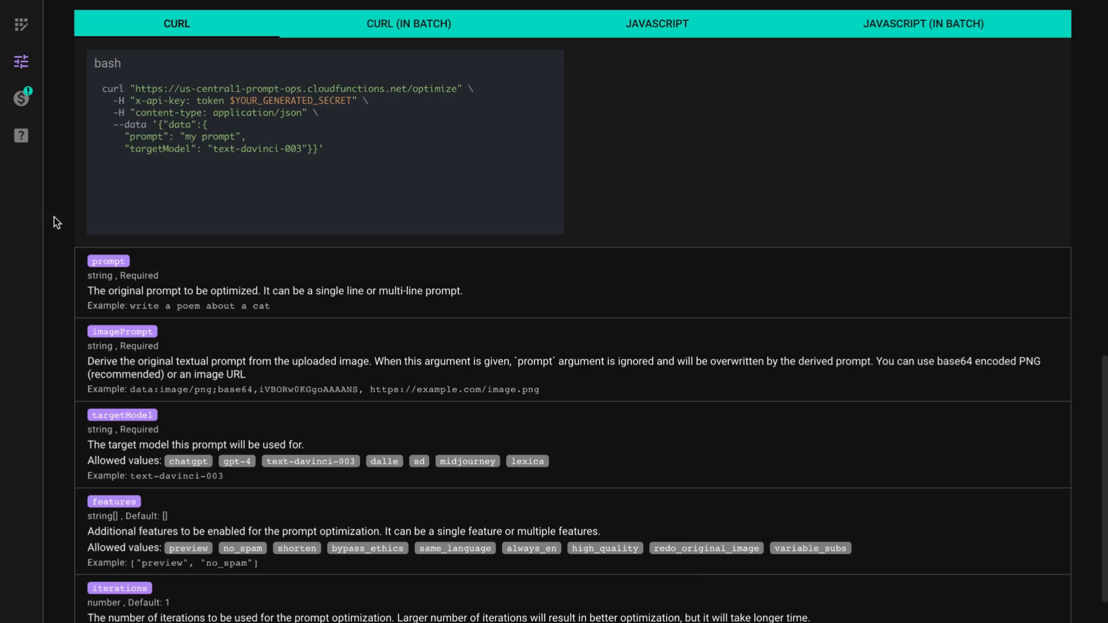
Step: View the API docs' curl request and the prompt, imagePrompt, targetModel and features parameters
{"action": "scroll", "scroll_direction": "down", "scroll_amount": 3}
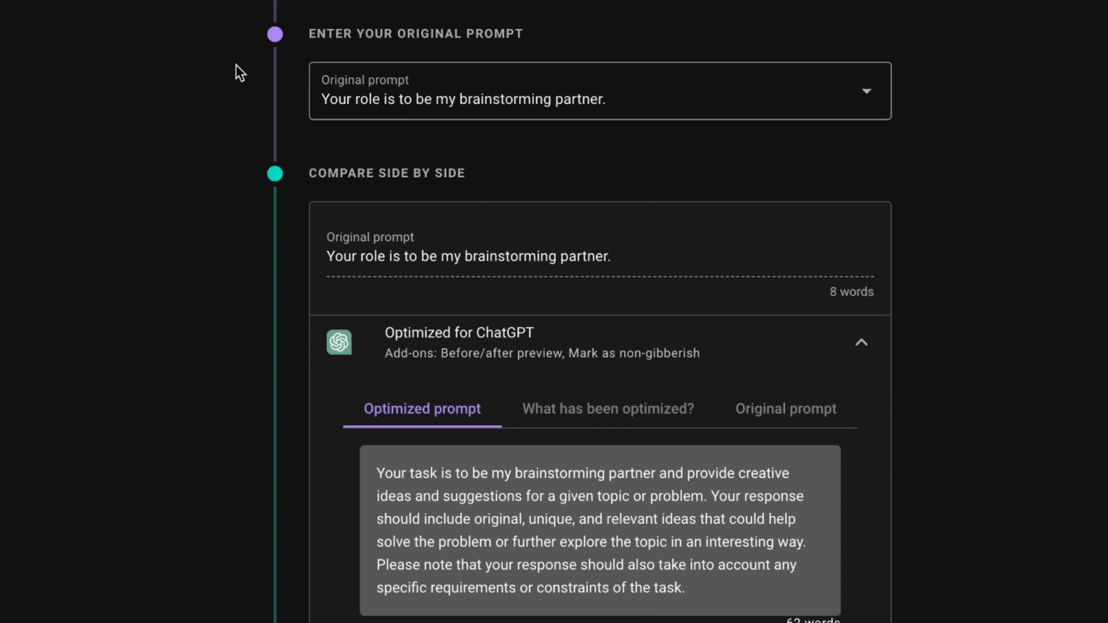
Step: View the 'What has been optimized?' explanation for the ChatGPT-optimized brainstorming prompt in the side-by-side card
{"action": "scroll", "scroll_direction": "down", "scroll_amount": 3}
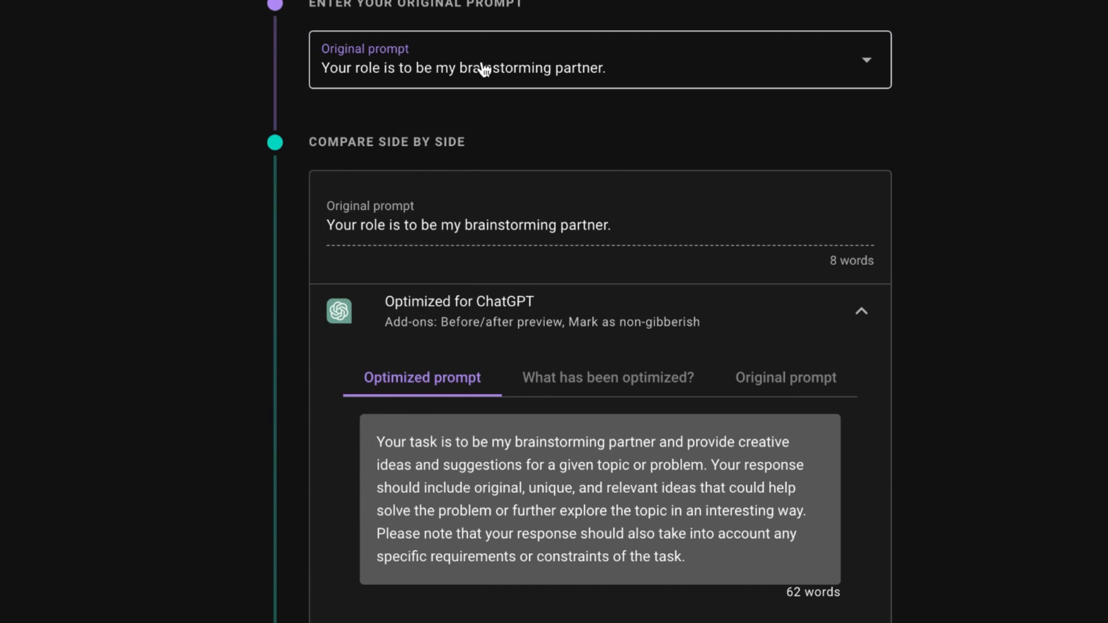
{"action": "left_click", "coordinate": [867, 60]}
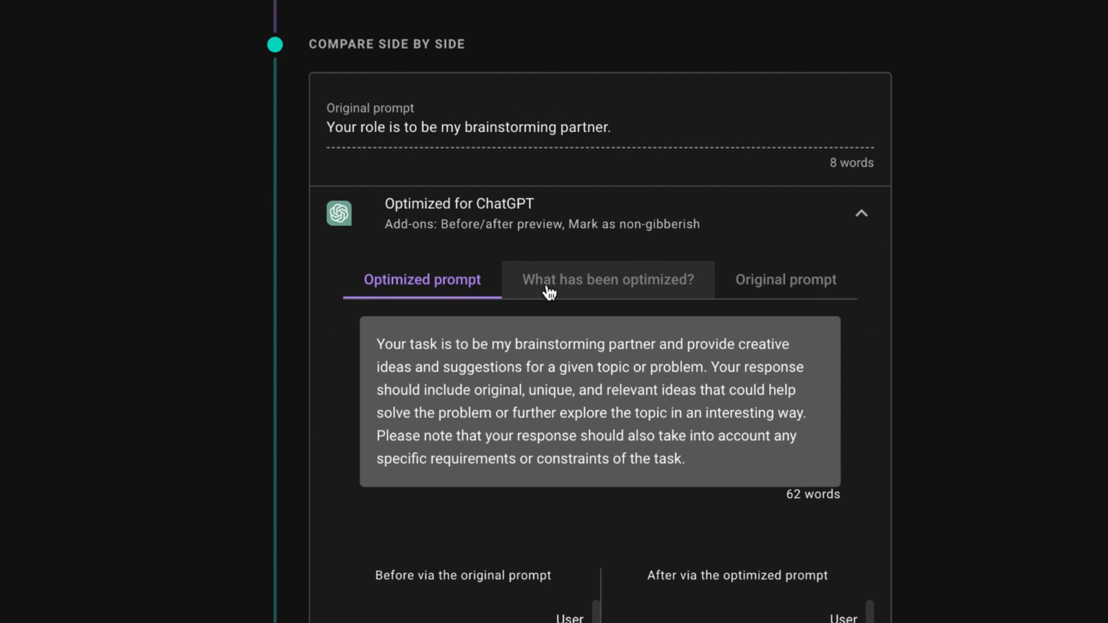
{"action": "mouse_move", "coordinate": [626, 339]}
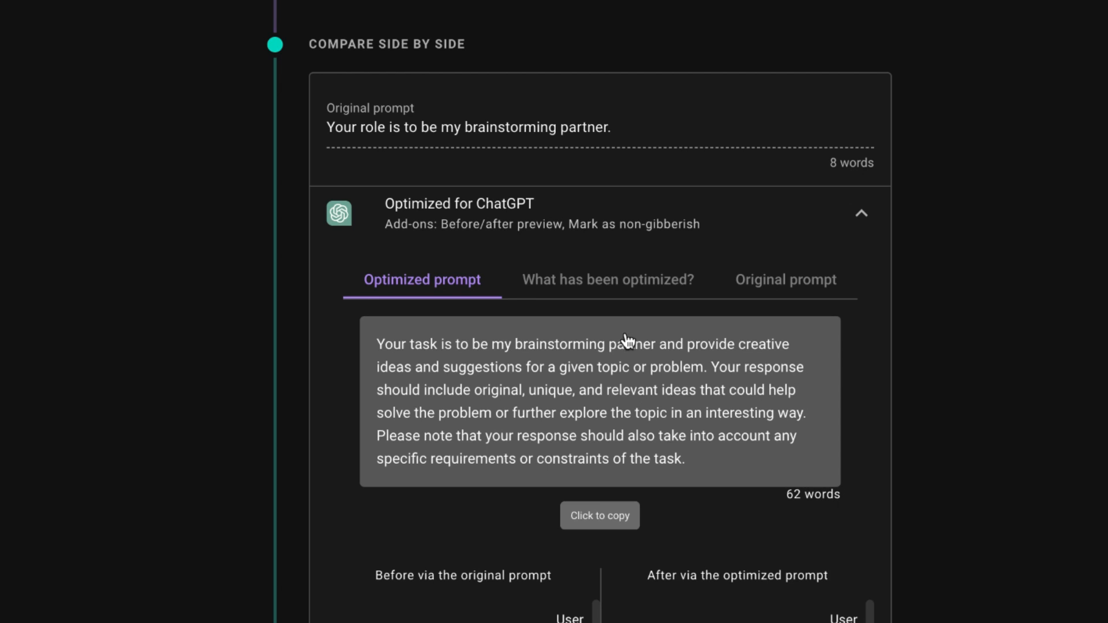
{"action": "left_click", "coordinate": [608, 279]}
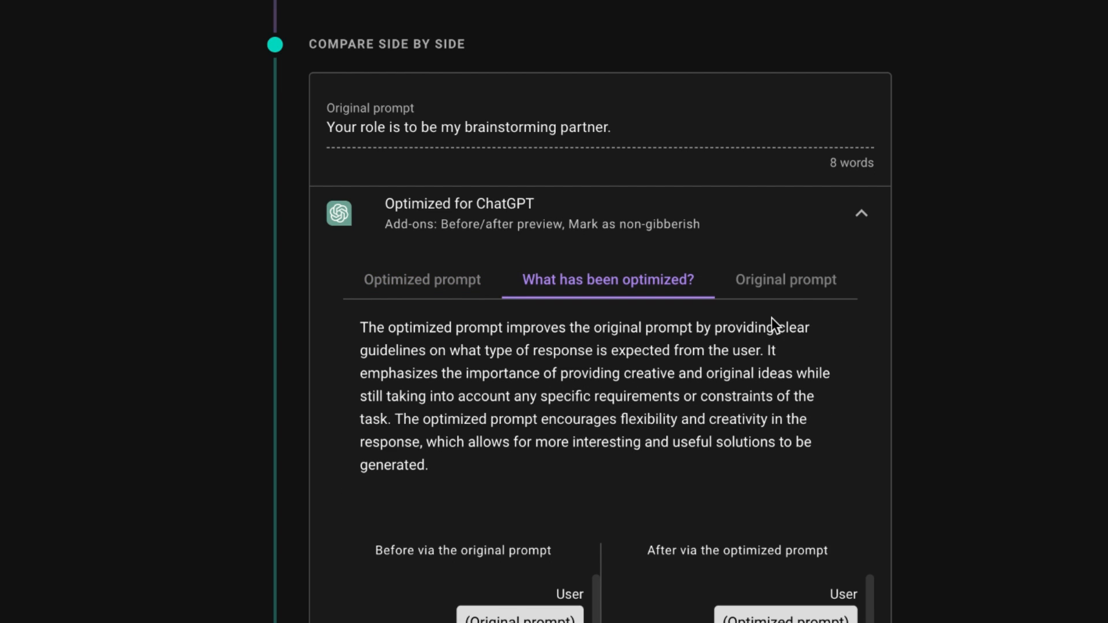
{"action": "left_click", "coordinate": [784, 280]}
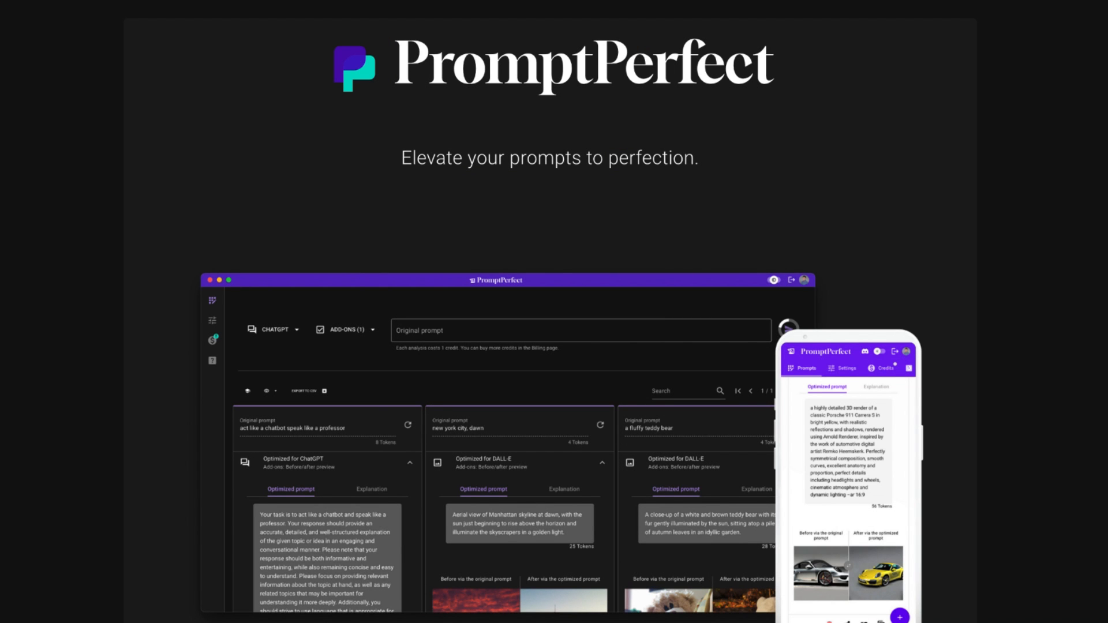
Step: Browse the landing page past the intro to the ChatGPT, DALL-E 2 and MidJourney model cards
{"action": "scroll", "scroll_direction": "down", "scroll_amount": 3}
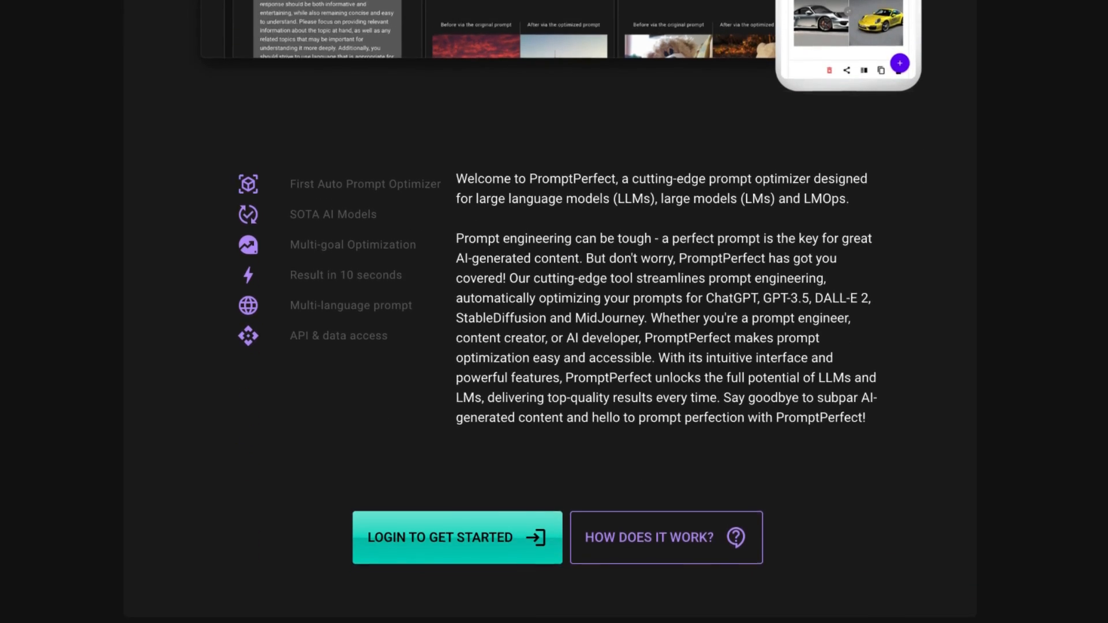
{"action": "scroll", "scroll_direction": "down", "scroll_amount": 3}
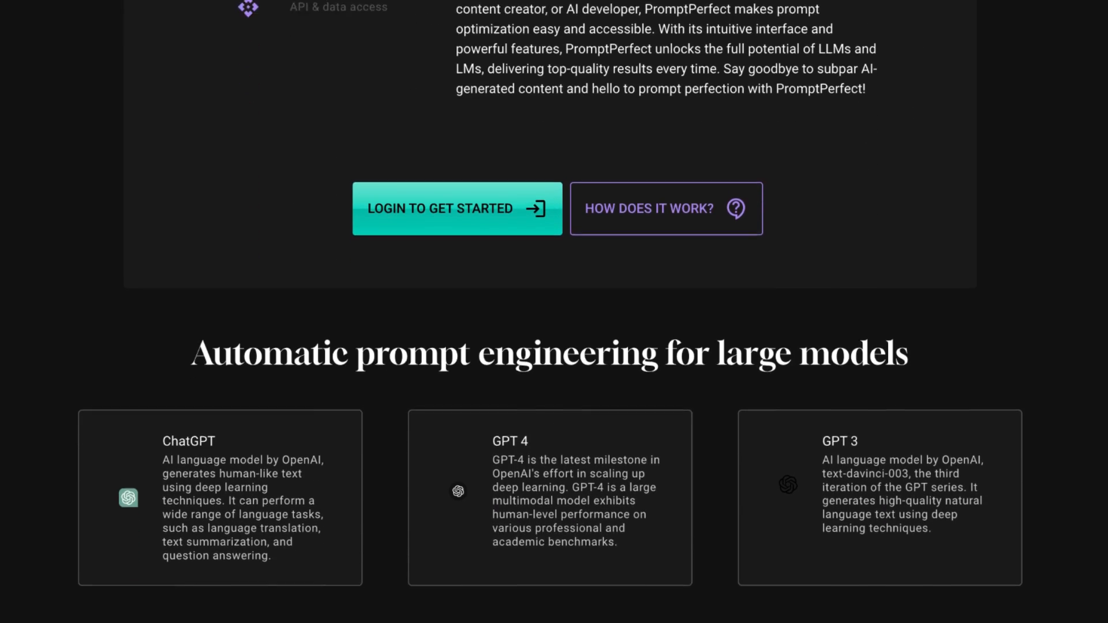
{"action": "scroll", "scroll_direction": "down", "scroll_amount": 3}
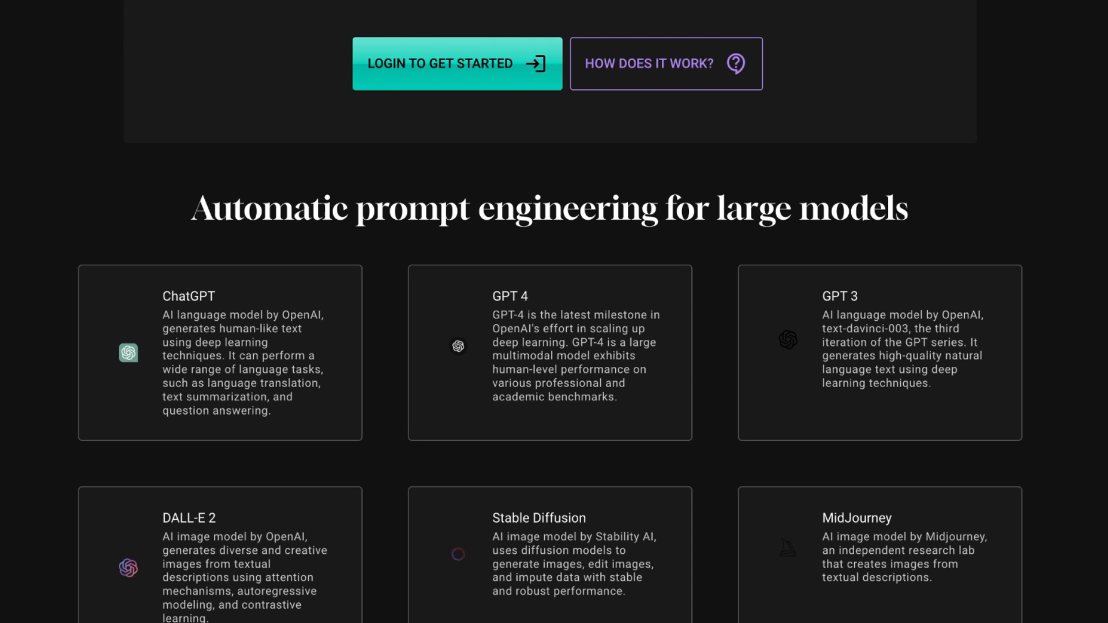
{"action": "scroll", "scroll_direction": "down", "scroll_amount": 3}
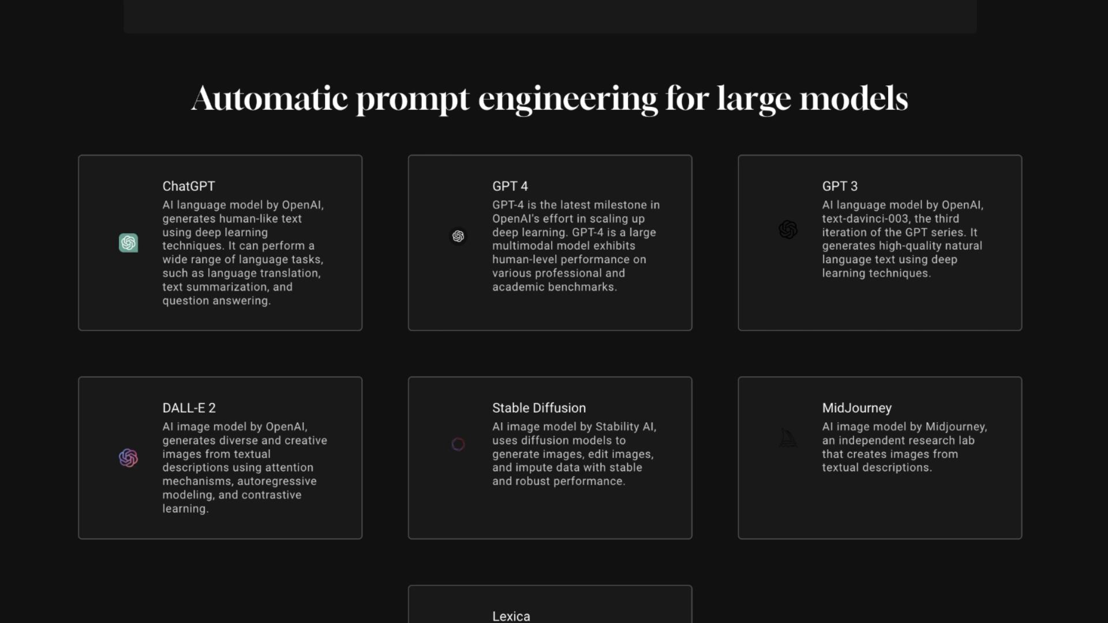
{"action": "scroll", "scroll_direction": "down", "scroll_amount": 3}
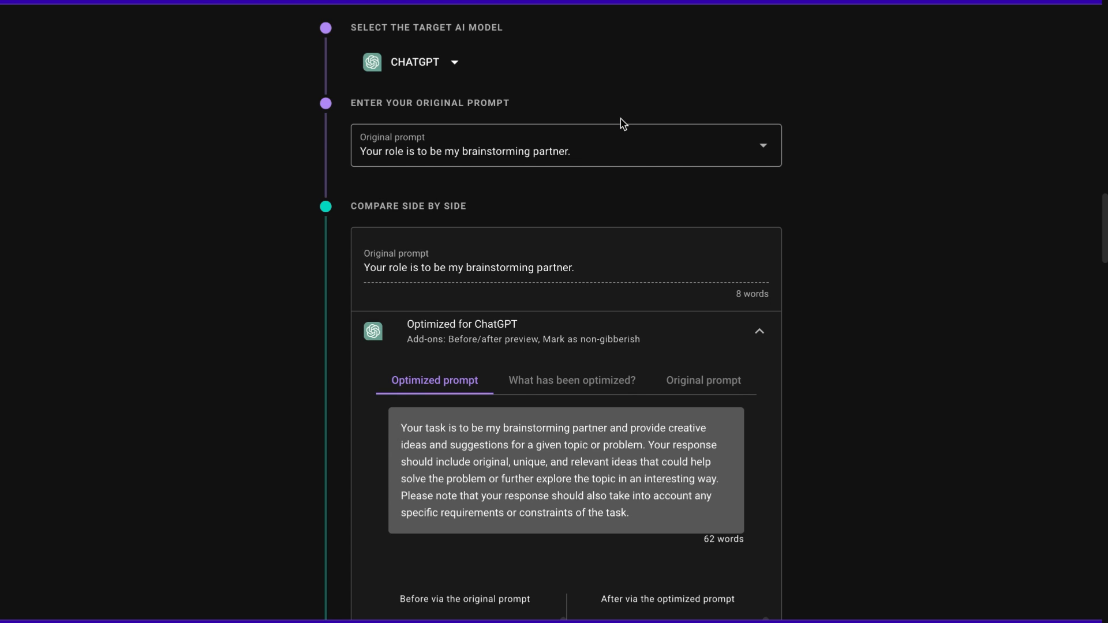
{"action": "left_click", "coordinate": [417, 62]}
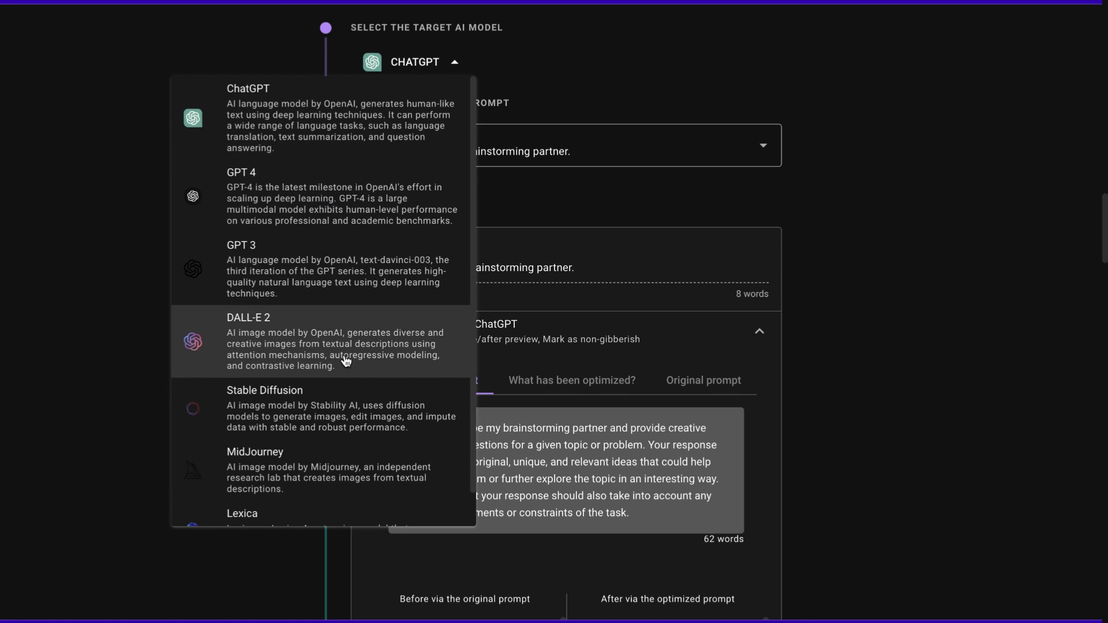
{"action": "scroll", "scroll_direction": "down", "scroll_amount": 3}
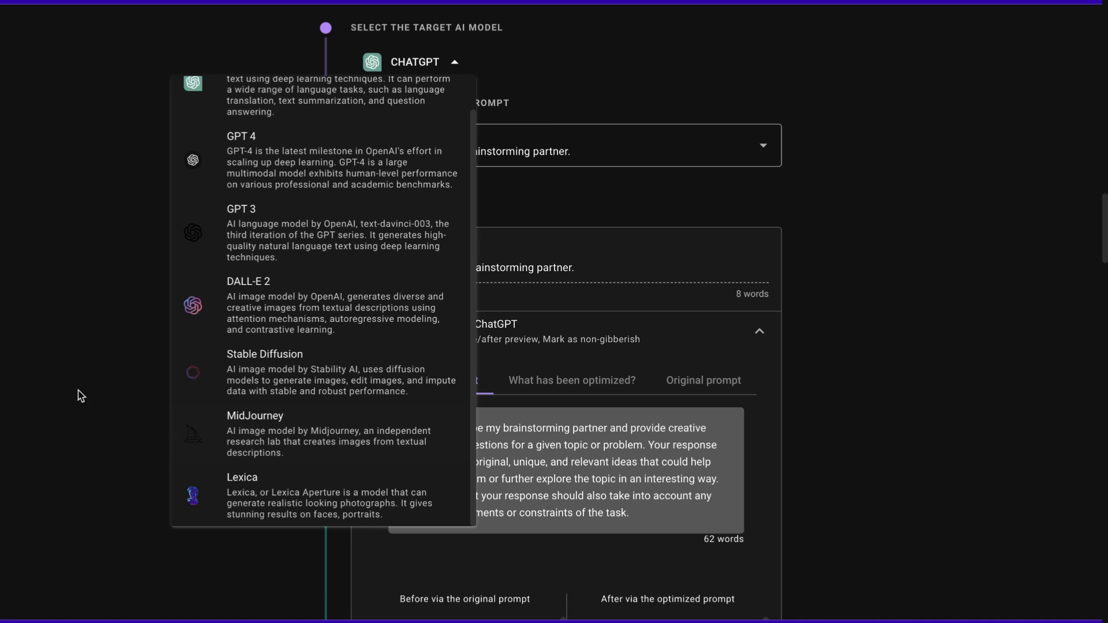
{"action": "left_click", "coordinate": [587, 145]}
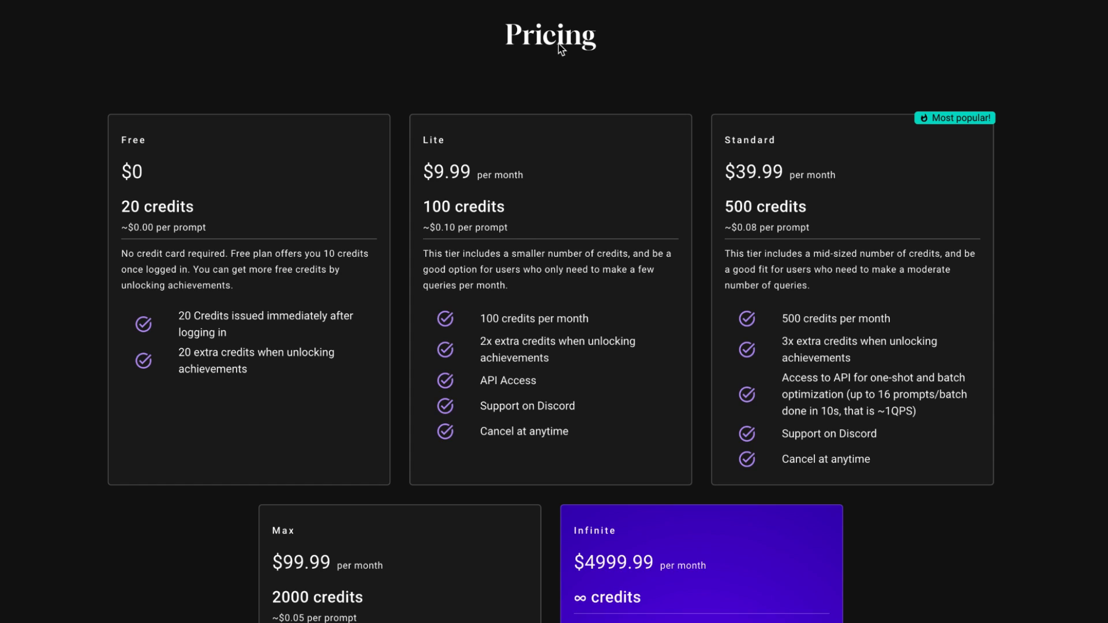
{"action": "mouse_move", "coordinate": [562, 36]}
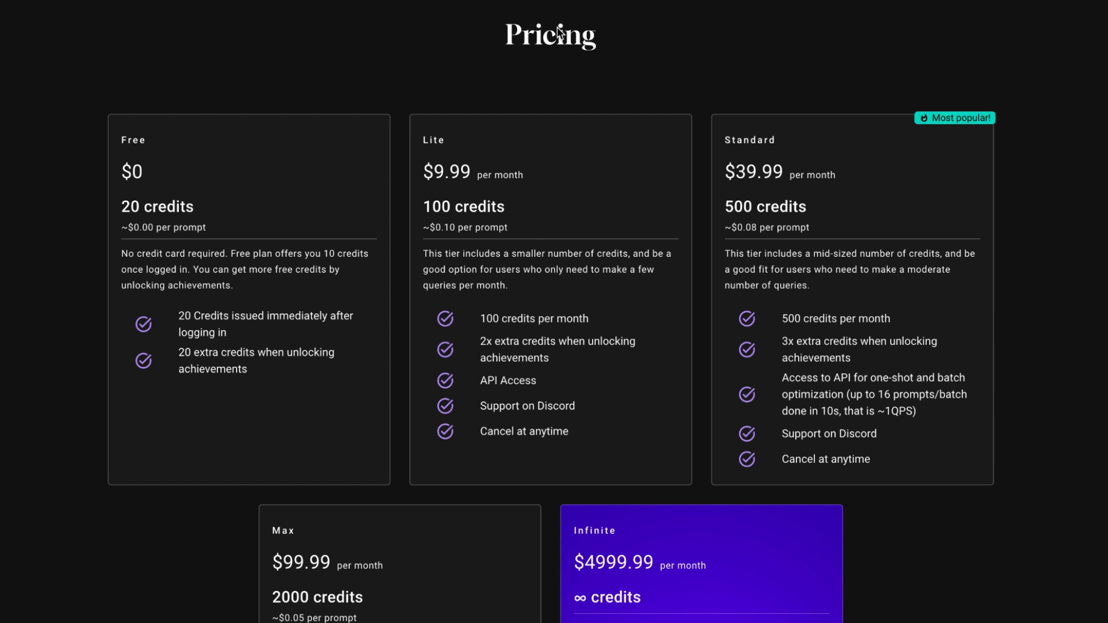
{"action": "mouse_move", "coordinate": [123, 202]}
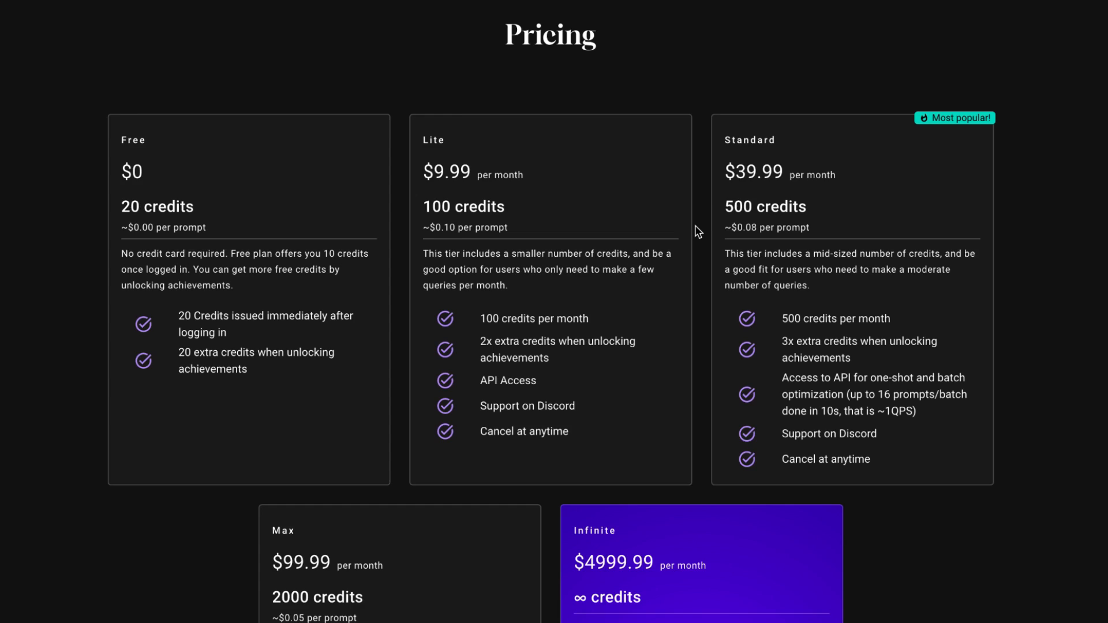
Step: Review the Max and Infinite pricing plans and bring up the login dialog via LOGIN TO GET STARTED
{"action": "scroll", "scroll_direction": "down", "scroll_amount": 3}
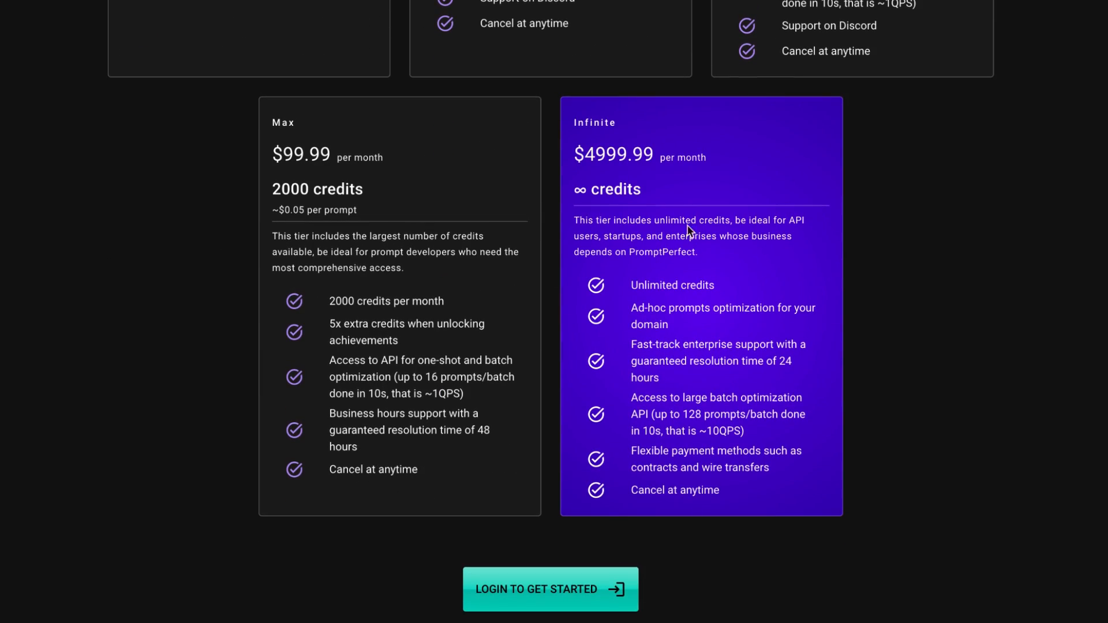
{"action": "mouse_move", "coordinate": [577, 600]}
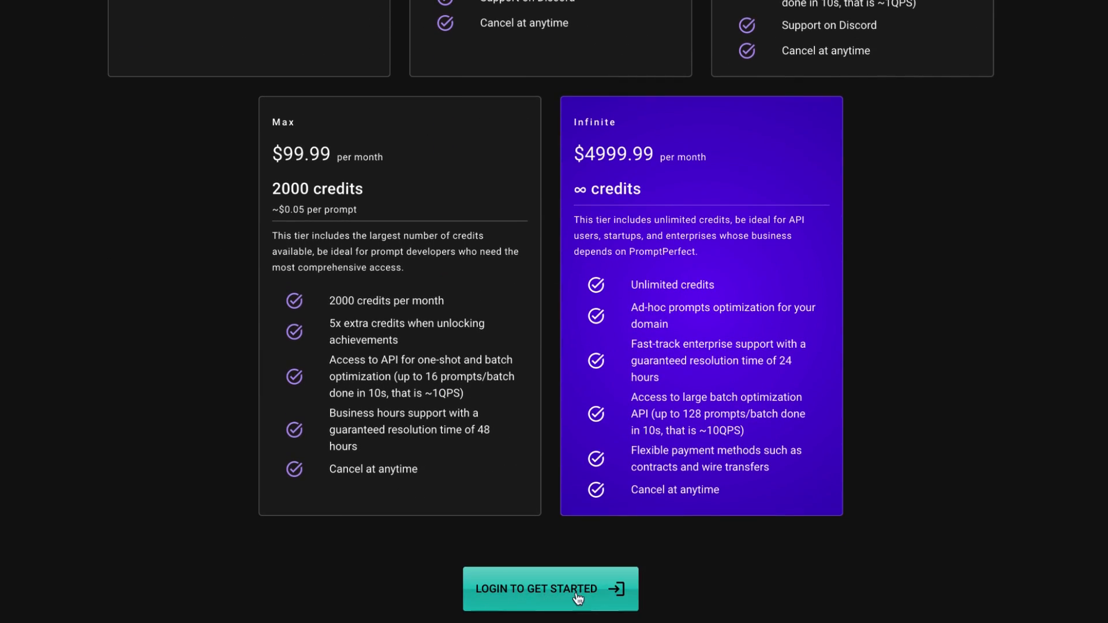
{"action": "left_click", "coordinate": [550, 588]}
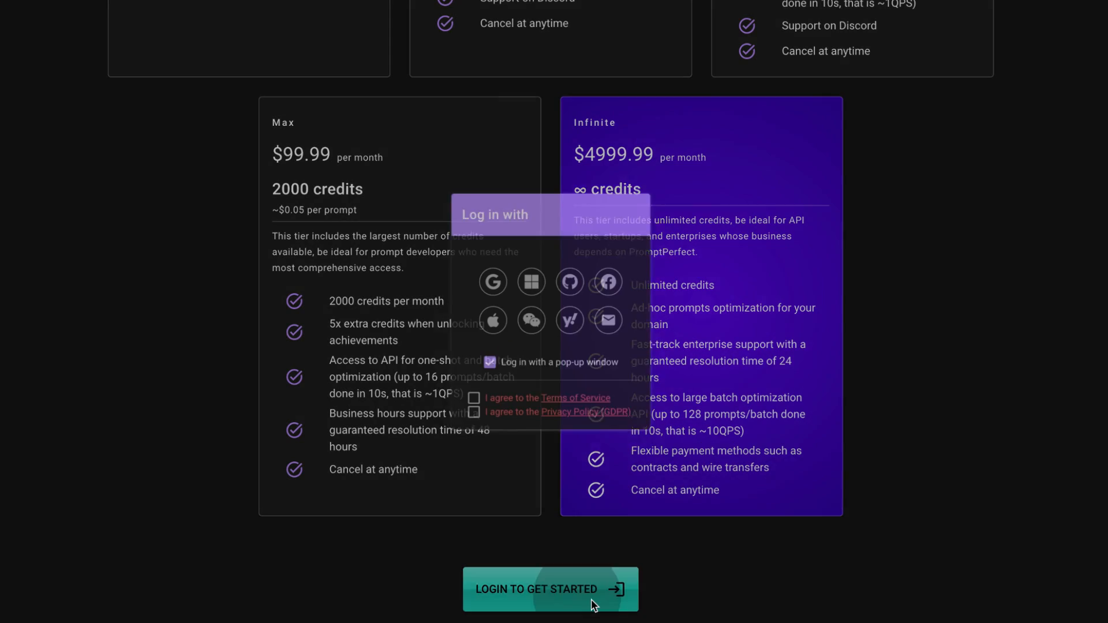